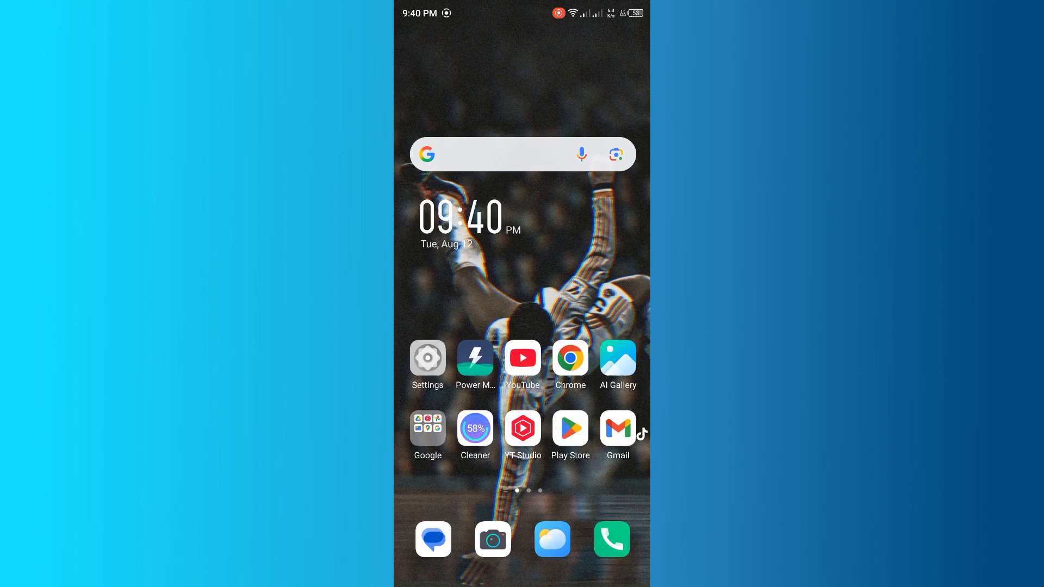
- Launch the Play Store from the home screen to reach its recommended apps page
click(569, 428)
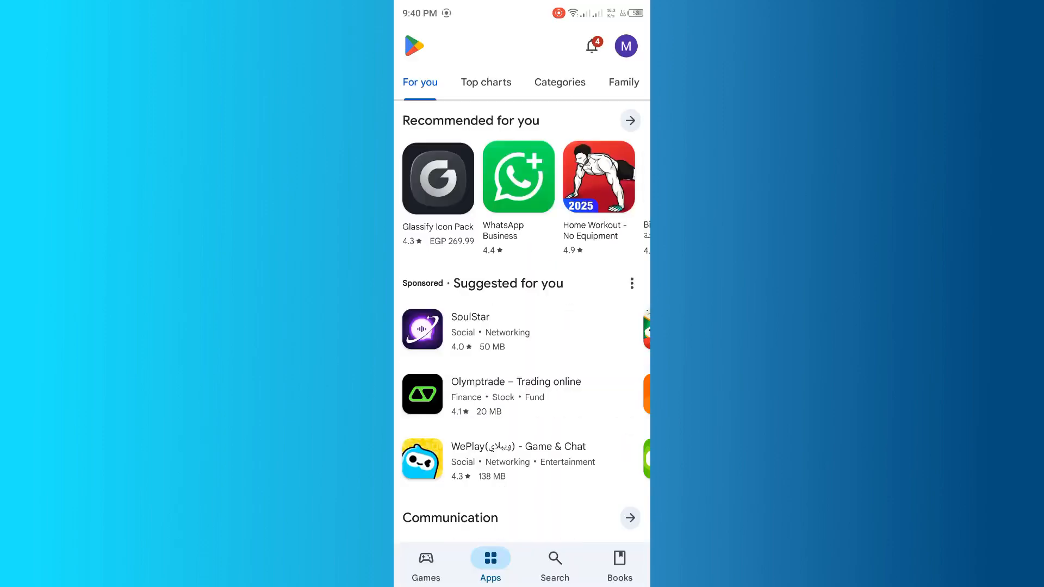
- Search the recent query 'movie box' and open the Movie Box result by MovieBox Group
click(553, 565)
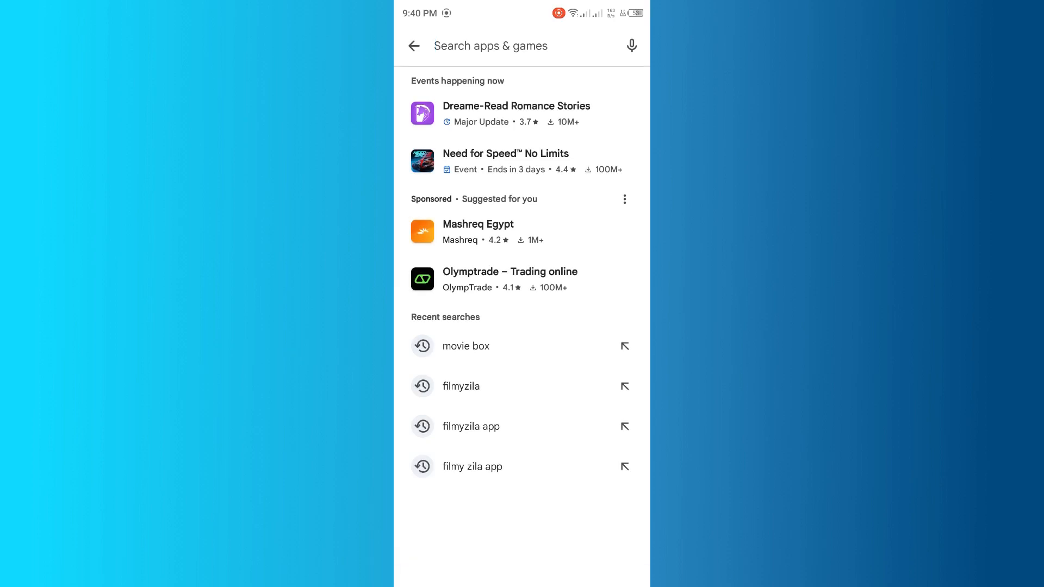
click(467, 346)
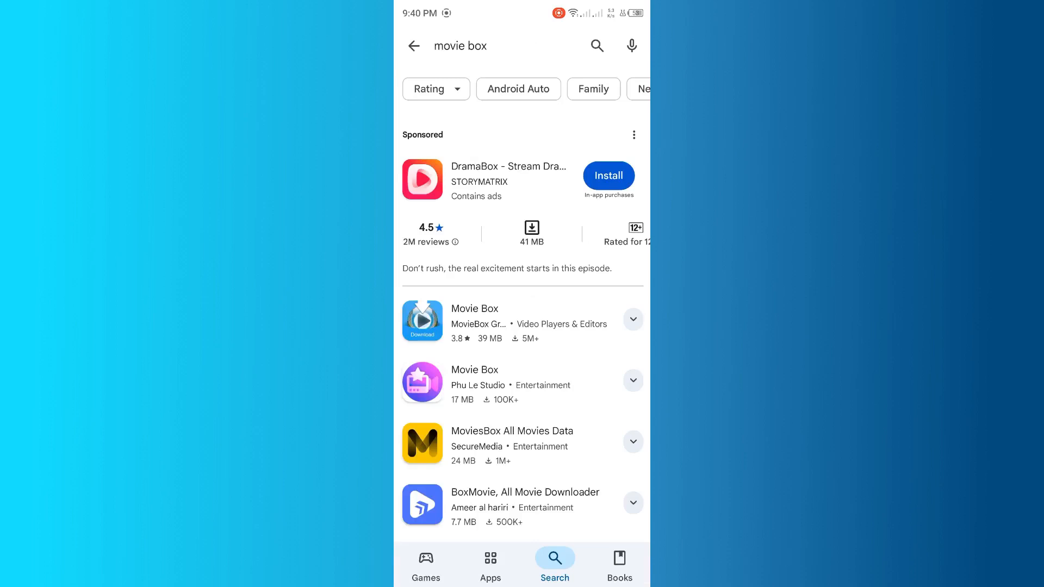
click(474, 308)
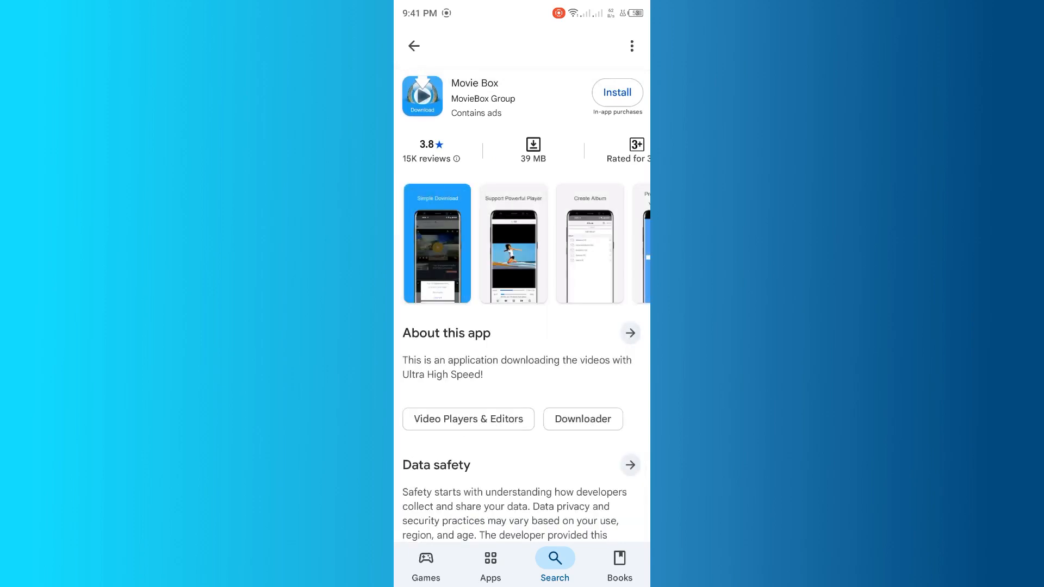
- Enlarge the 'Support Powerful Player' preview screenshot to full screen
click(512, 243)
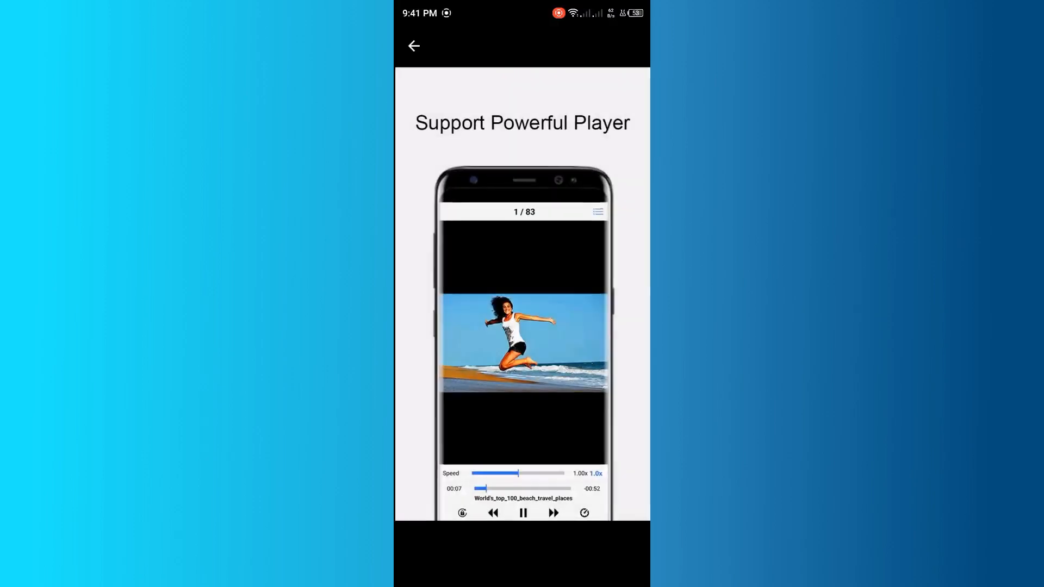